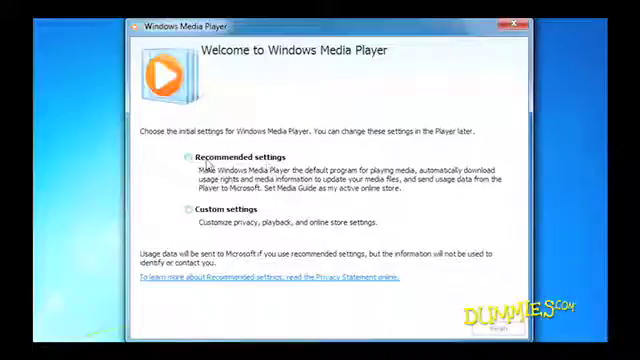
- Complete the first-run Welcome setup using the Recommended settings
{"action": "left_click", "coordinate": [188, 156]}
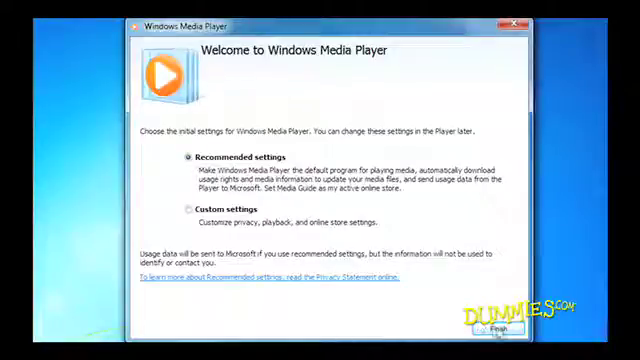
{"action": "left_click", "coordinate": [504, 328]}
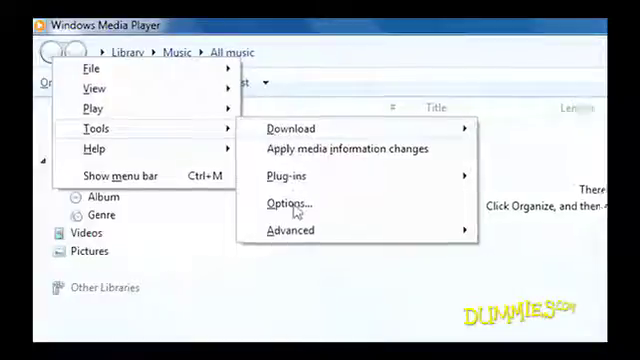
- Review the Privacy options, then return to the Library overview of media types
{"action": "left_click", "coordinate": [288, 204]}
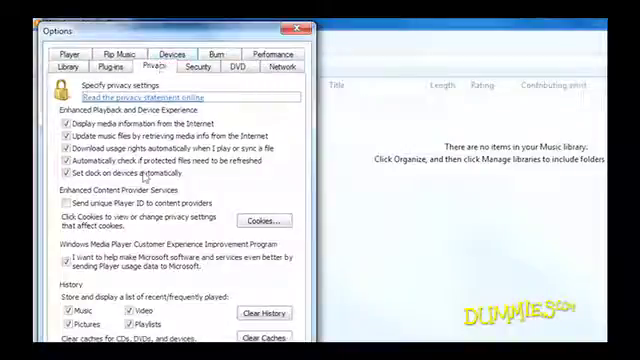
{"action": "left_click", "coordinate": [76, 62]}
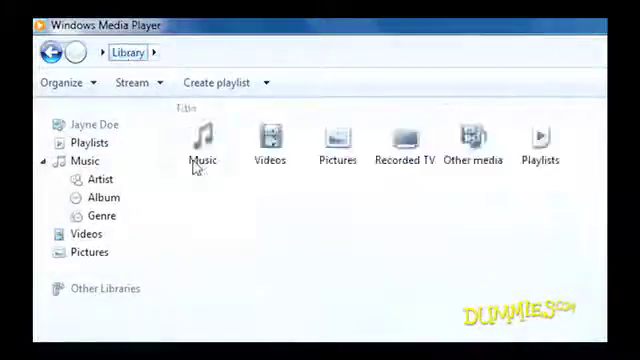
{"action": "mouse_move", "coordinate": [474, 136]}
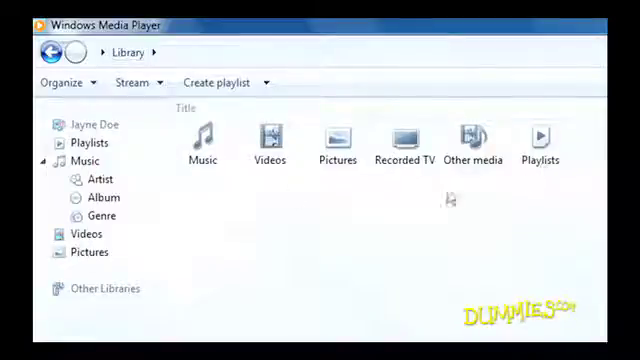
{"action": "mouse_move", "coordinate": [110, 148]}
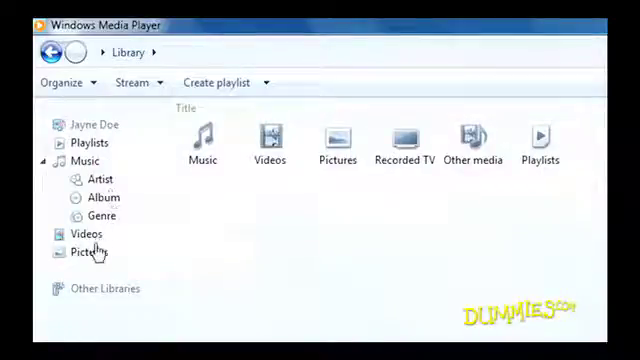
{"action": "mouse_move", "coordinate": [90, 232]}
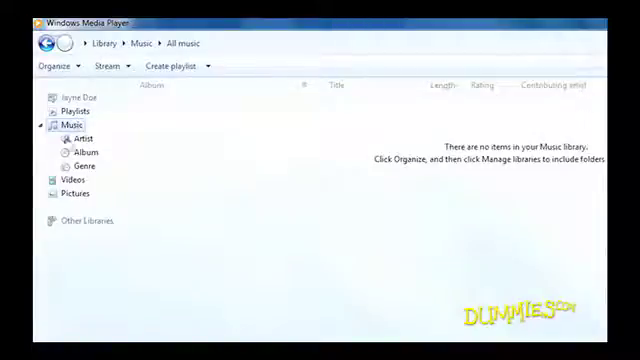
- View the Videos library showing the Wildlife in HD sample clip
{"action": "left_click", "coordinate": [68, 180]}
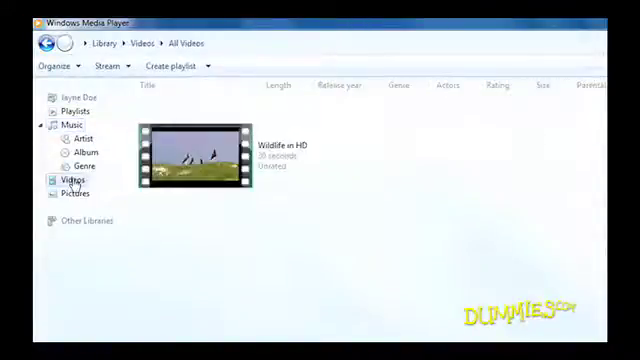
{"action": "left_click", "coordinate": [74, 192]}
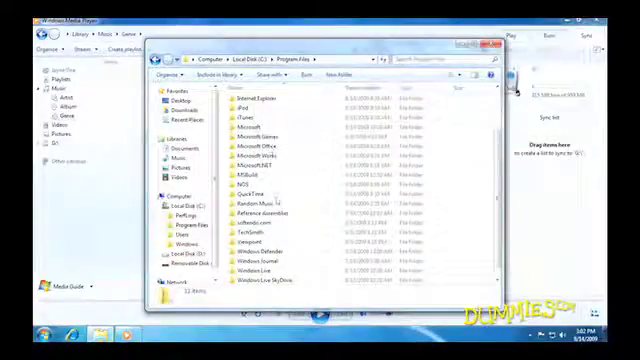
- Browse into C:\Program Files\Random Music to list the numbered Day26 tracks
{"action": "double_click", "coordinate": [250, 200]}
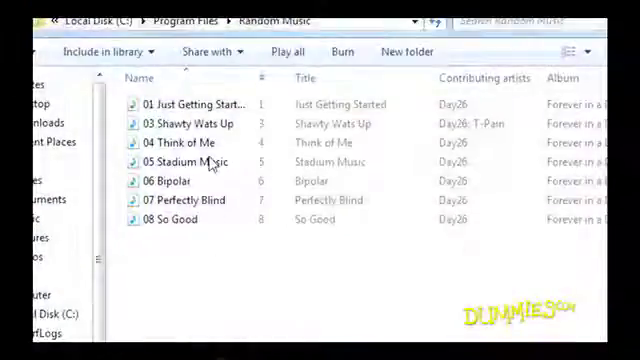
{"action": "mouse_move", "coordinate": [208, 162]}
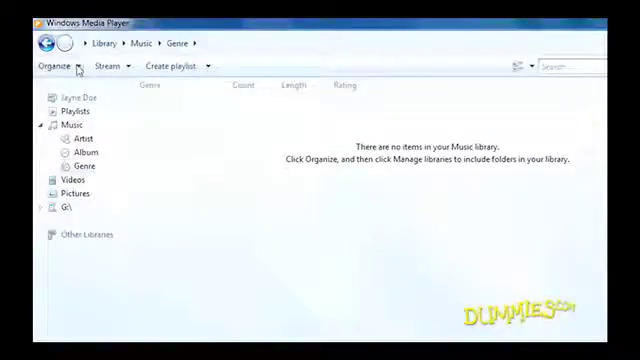
- Include C:\Program Files\Random Music as a monitored Music library location and confirm
{"action": "left_click", "coordinate": [48, 66]}
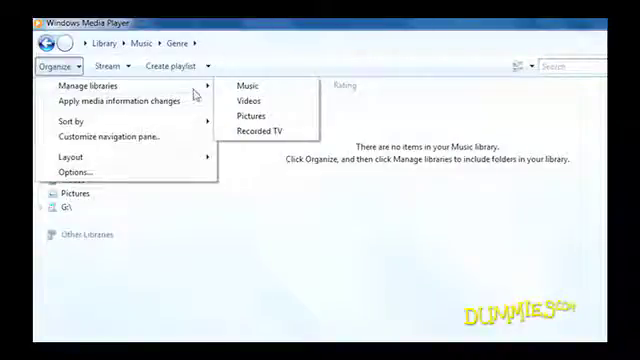
{"action": "mouse_move", "coordinate": [240, 88]}
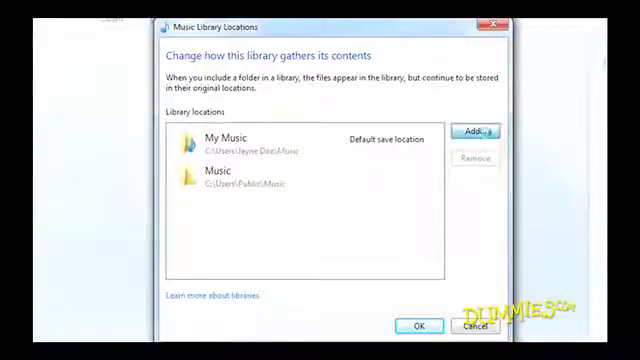
{"action": "left_click", "coordinate": [478, 132]}
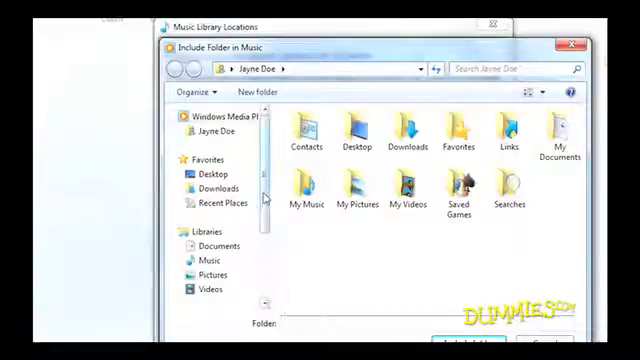
{"action": "scroll", "scroll_direction": "down", "scroll_amount": 3}
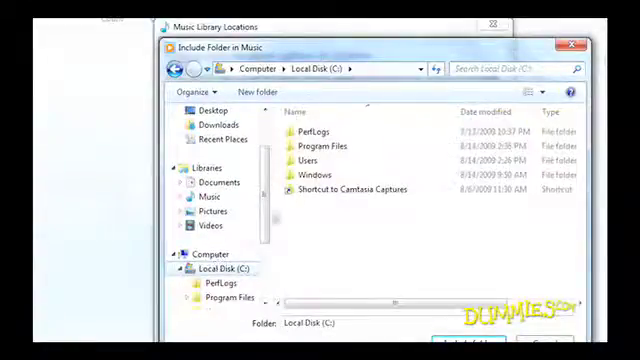
{"action": "double_click", "coordinate": [324, 146]}
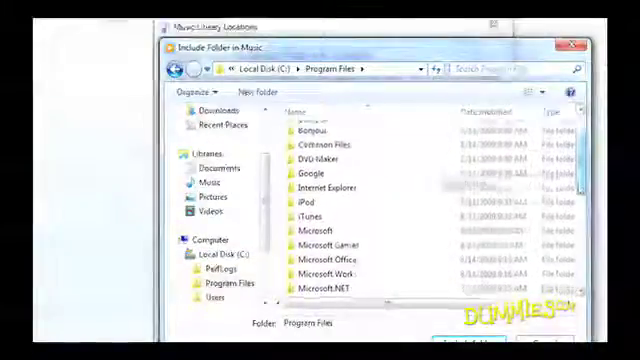
{"action": "scroll", "scroll_direction": "down", "scroll_amount": 3}
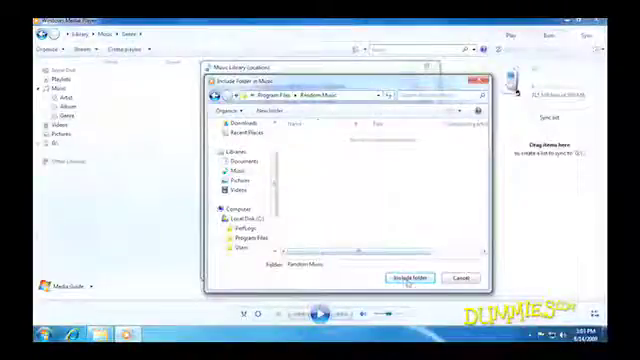
{"action": "left_click", "coordinate": [416, 276]}
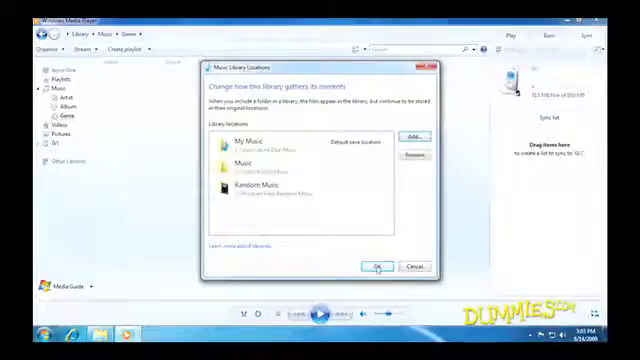
{"action": "left_click", "coordinate": [380, 264]}
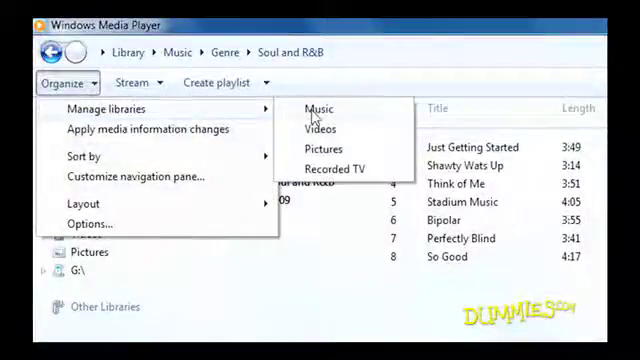
- Remove C:\Users\Public\Music from the Music library locations, leaving My Music and Random Music
{"action": "left_click", "coordinate": [316, 108]}
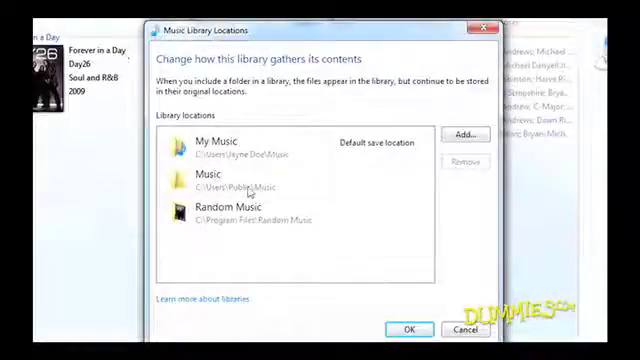
{"action": "left_click", "coordinate": [230, 184]}
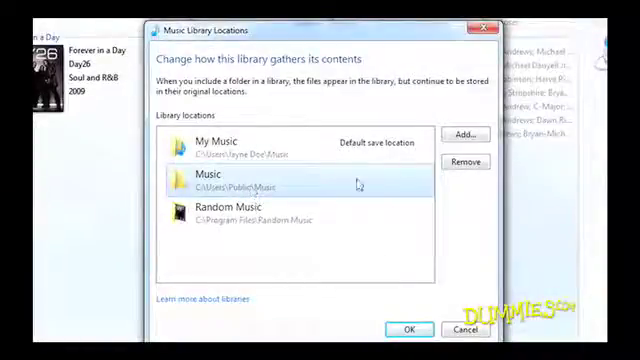
{"action": "left_click", "coordinate": [466, 160]}
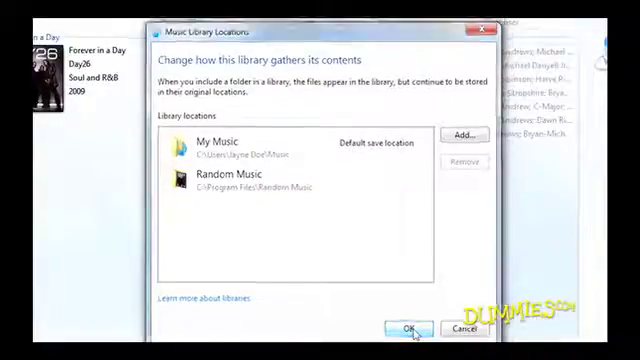
{"action": "left_click", "coordinate": [408, 328]}
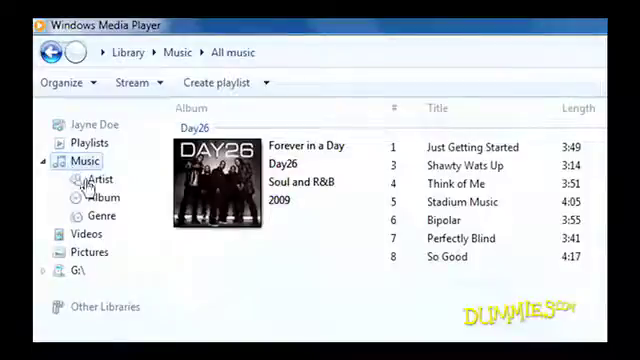
- Browse Day26 by Artist and Genre, view Wildlife in HD and Hydrangeas, then return to all music
{"action": "left_click", "coordinate": [96, 180]}
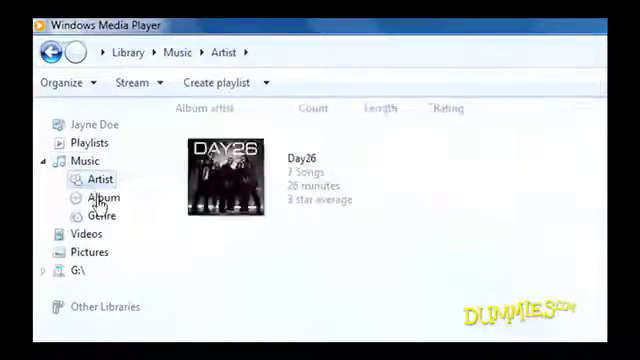
{"action": "left_click", "coordinate": [94, 216]}
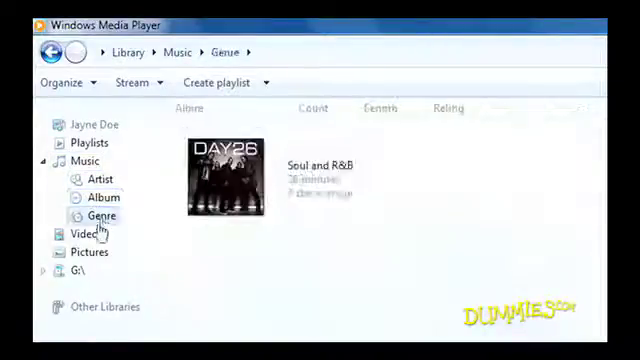
{"action": "left_click", "coordinate": [84, 236]}
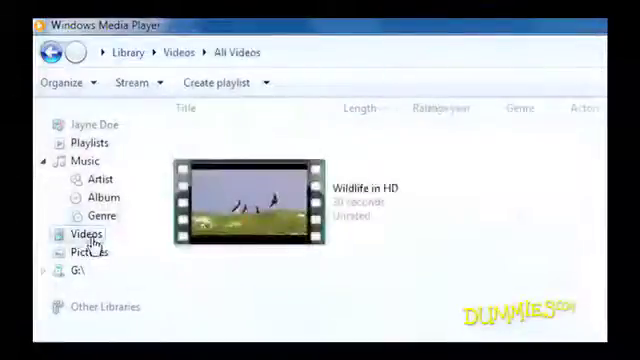
{"action": "left_click", "coordinate": [88, 252]}
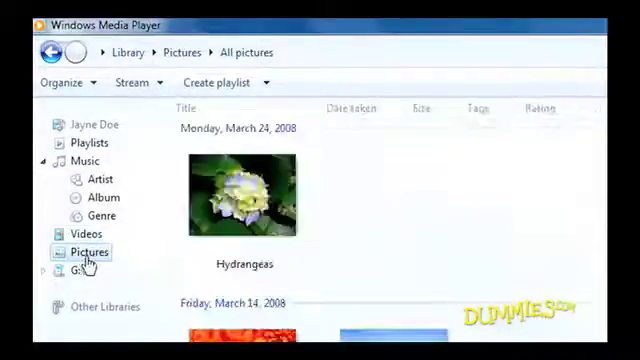
{"action": "left_click", "coordinate": [78, 160]}
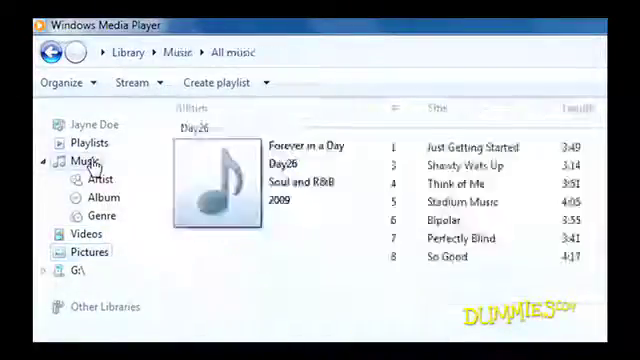